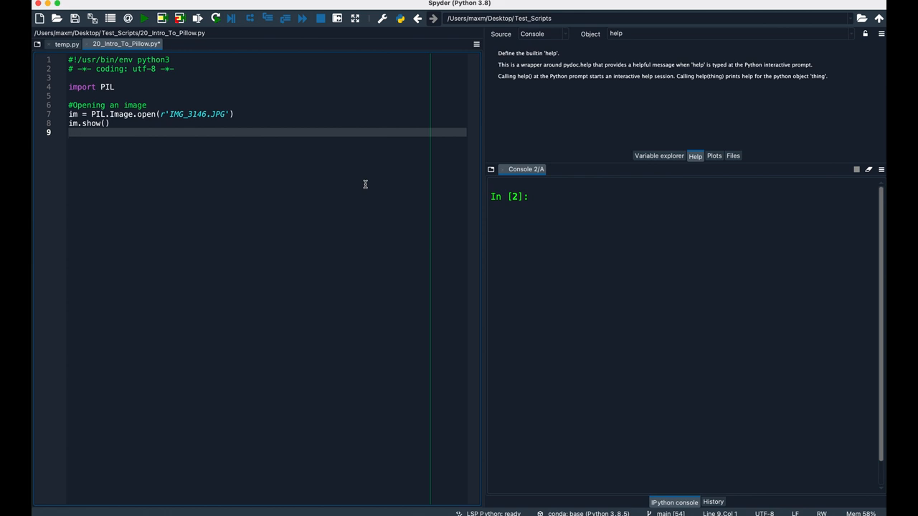
Run the Pillow script to display IMG_3146.JPG, the snowy grass photo.
left_click(143, 17)
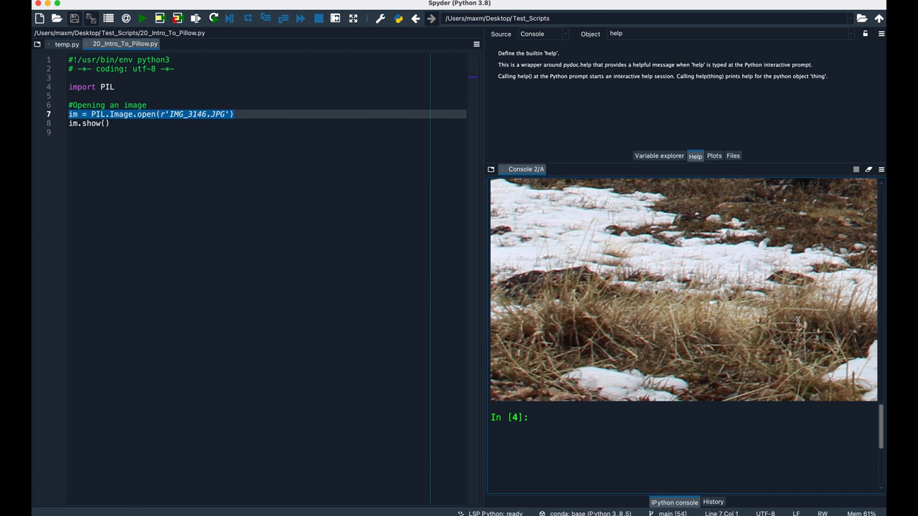
Add im.save('test.JPG') at the end of the script and run it.
left_click(142, 17)
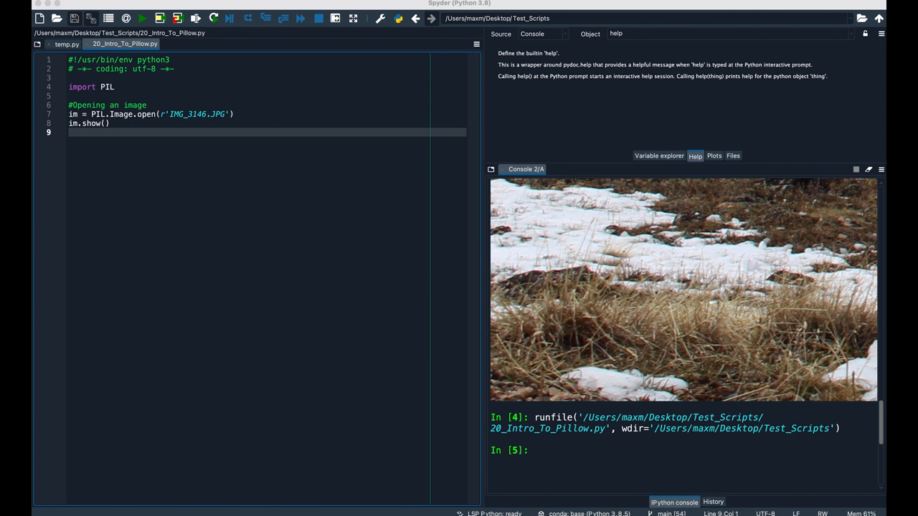
type("im.save('test.JPG')")
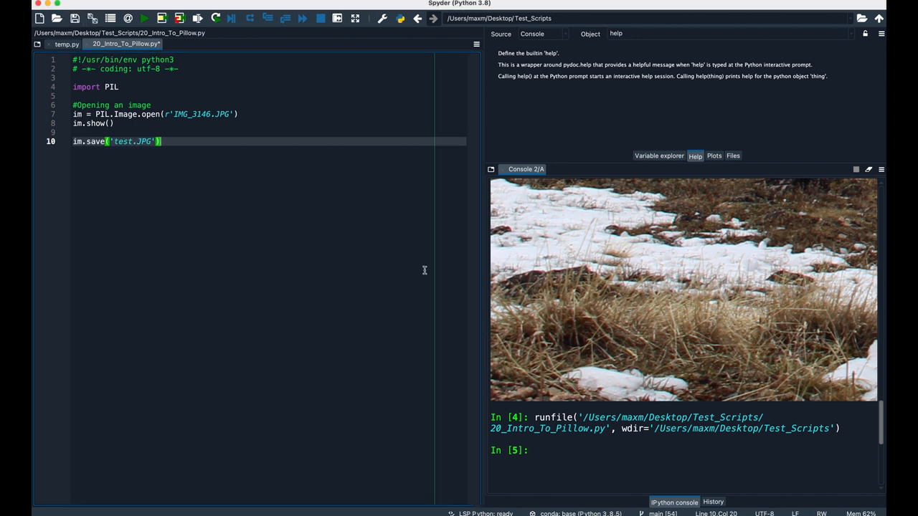
left_click(142, 18)
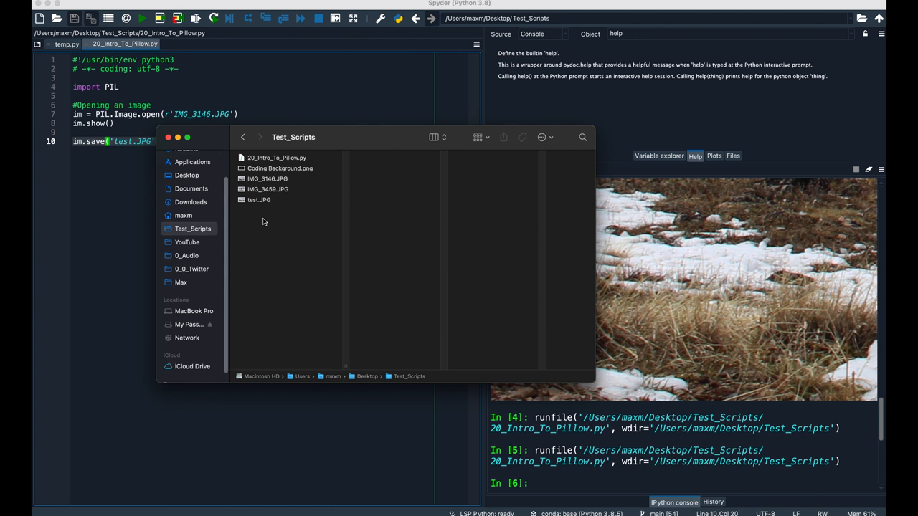
mouse_move(265, 213)
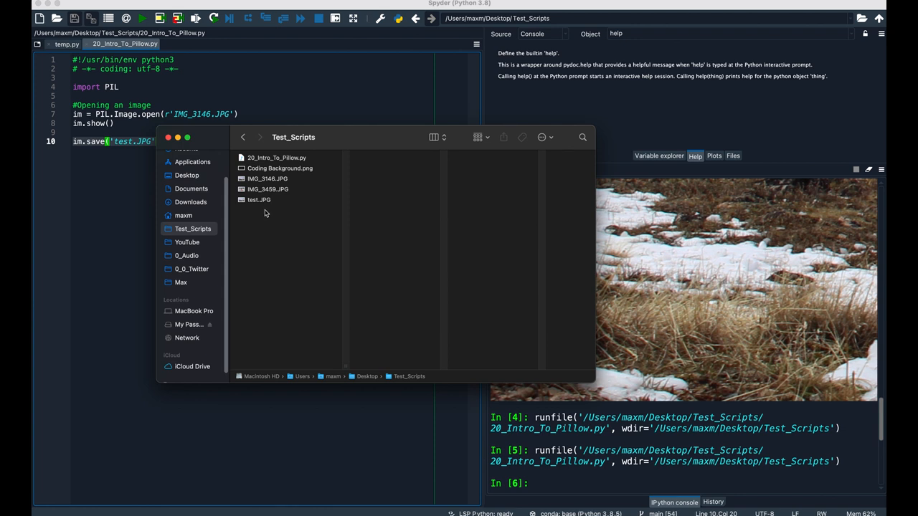
mouse_move(281, 254)
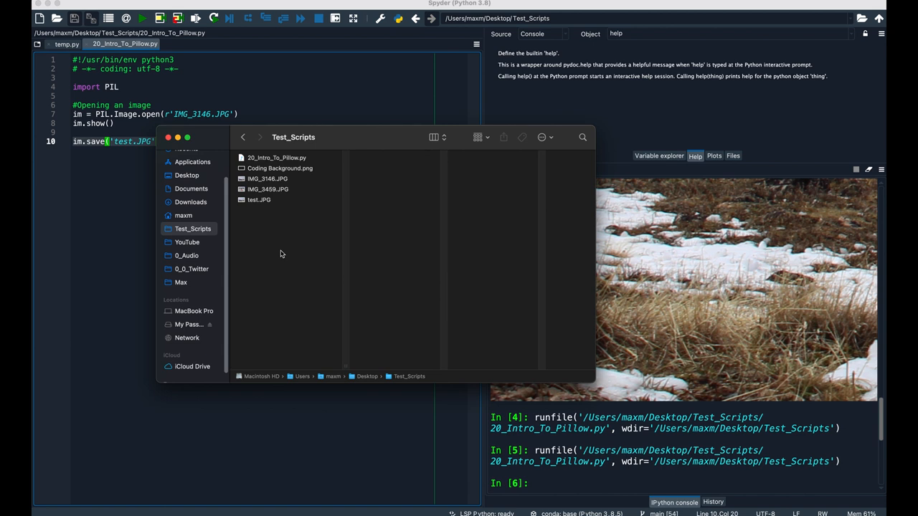
Preview IMG_3146.JPG and test.JPG in Test_Scripts to compare the 7.4 MB original with the 1.8 MB copy.
left_click(267, 179)
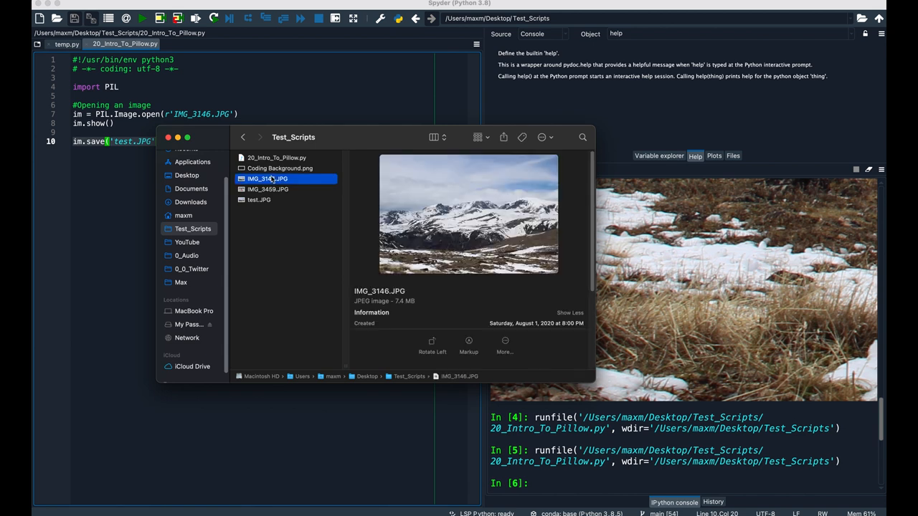
left_click(259, 199)
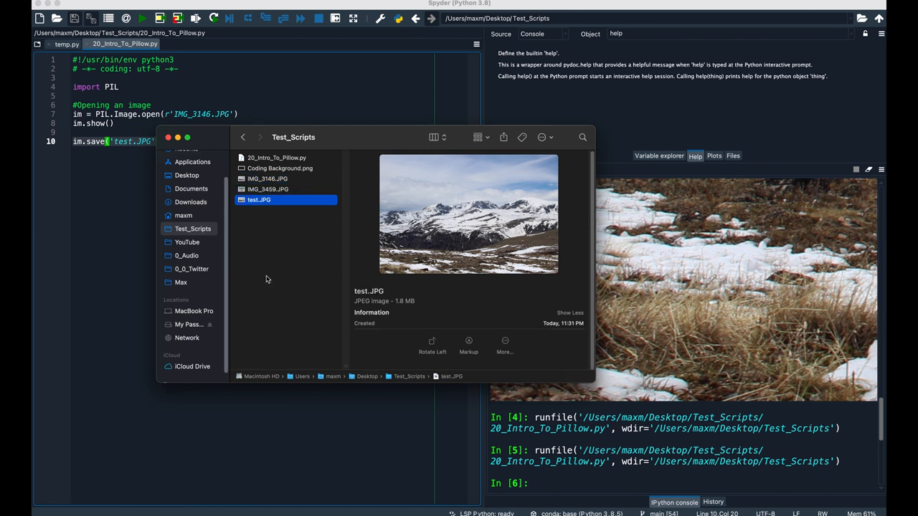